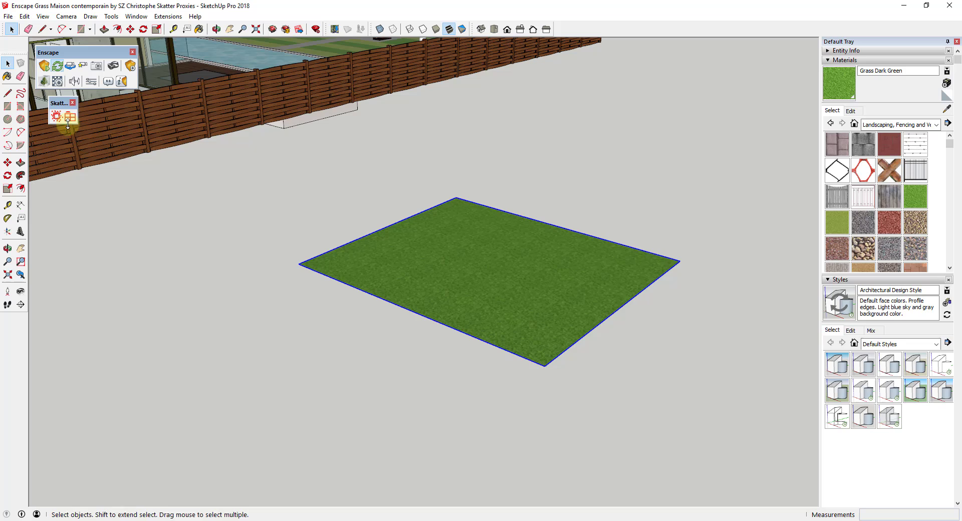
Step: Create a new Skatter scatter covering the grass face
click(70, 116)
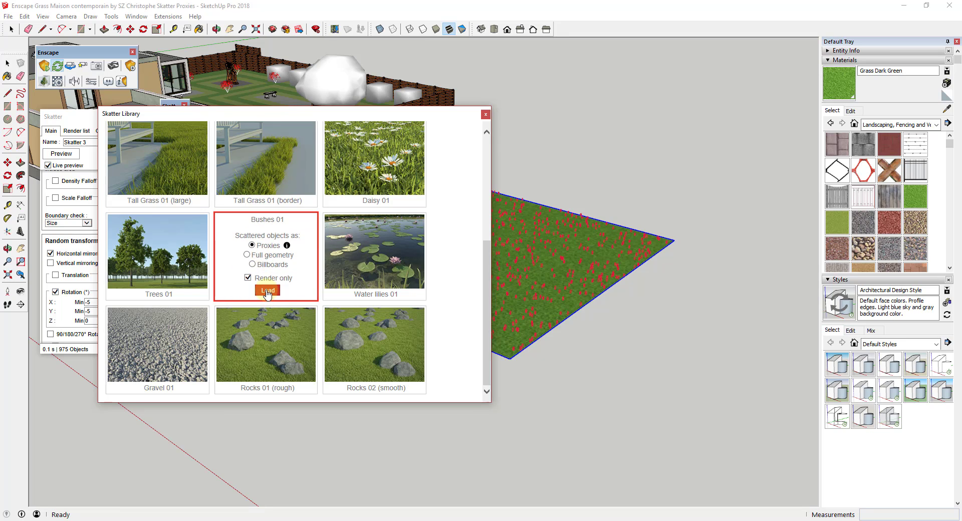
Step: Load the Bushes 01 preset as render-only proxies over the grass
click(267, 291)
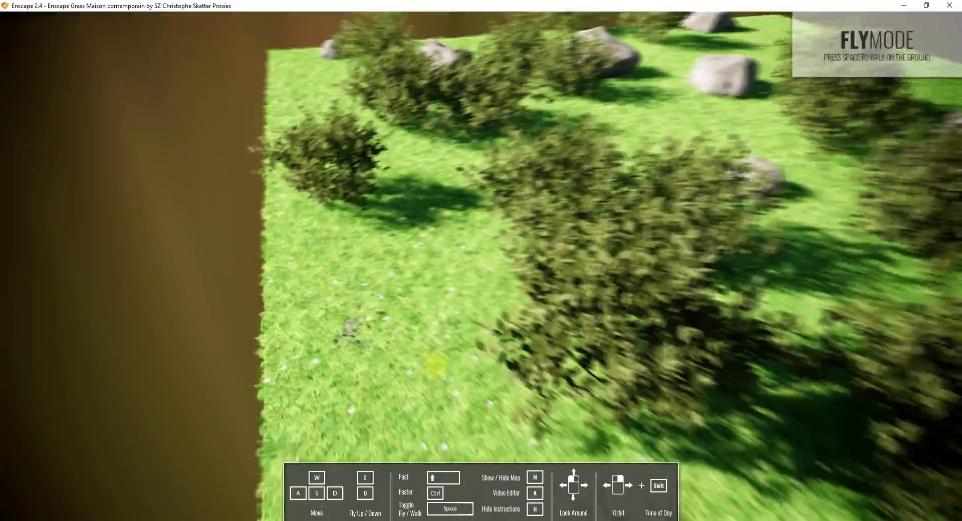